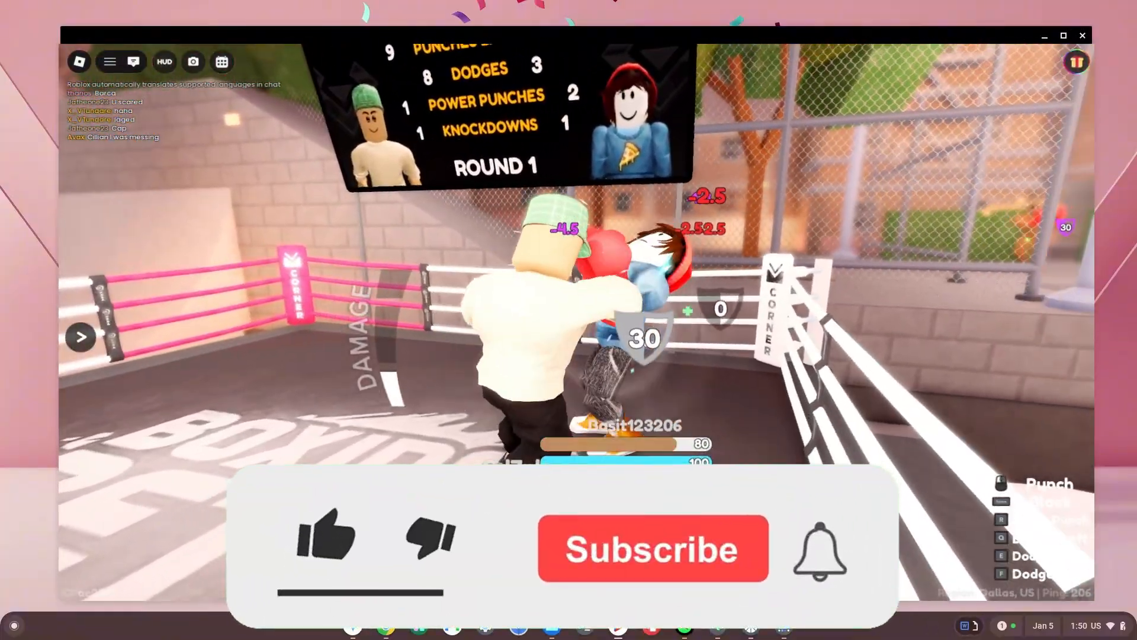
Follow the post's Link 5 and its 'Proxy site 5' entry to reach the Rammerhead start page.
left_click(327, 540)
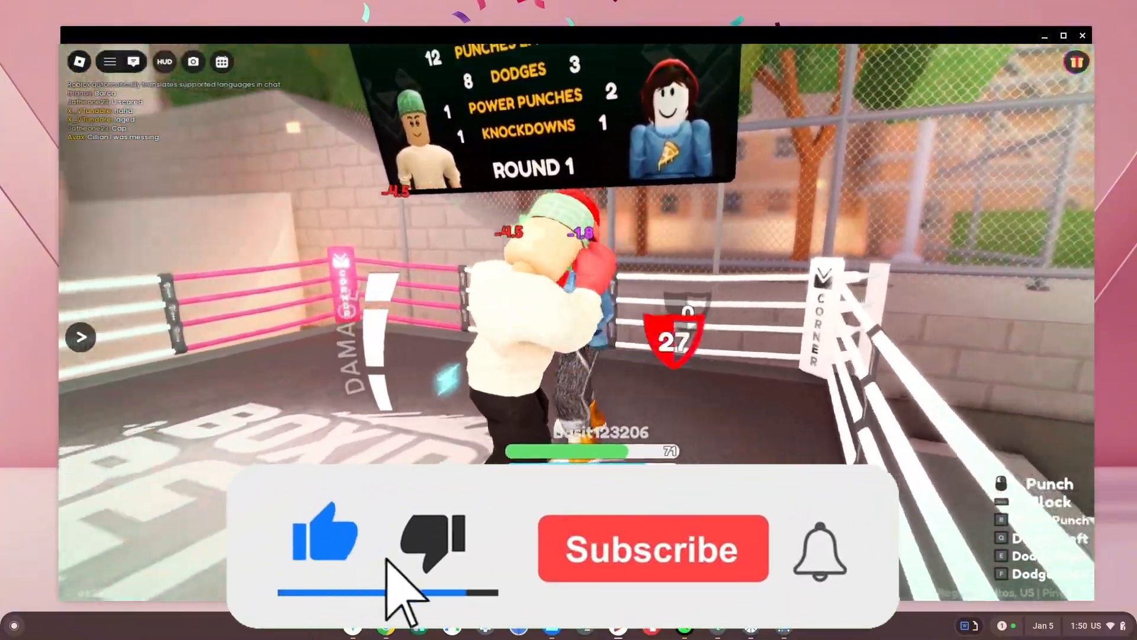
left_click(650, 547)
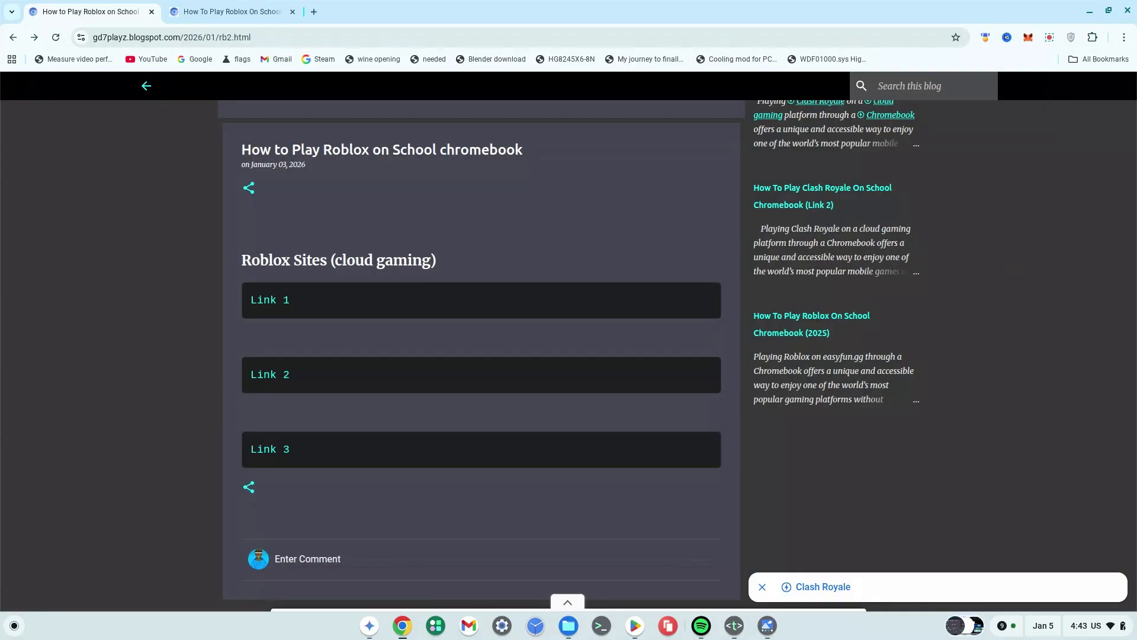
mouse_move(466, 344)
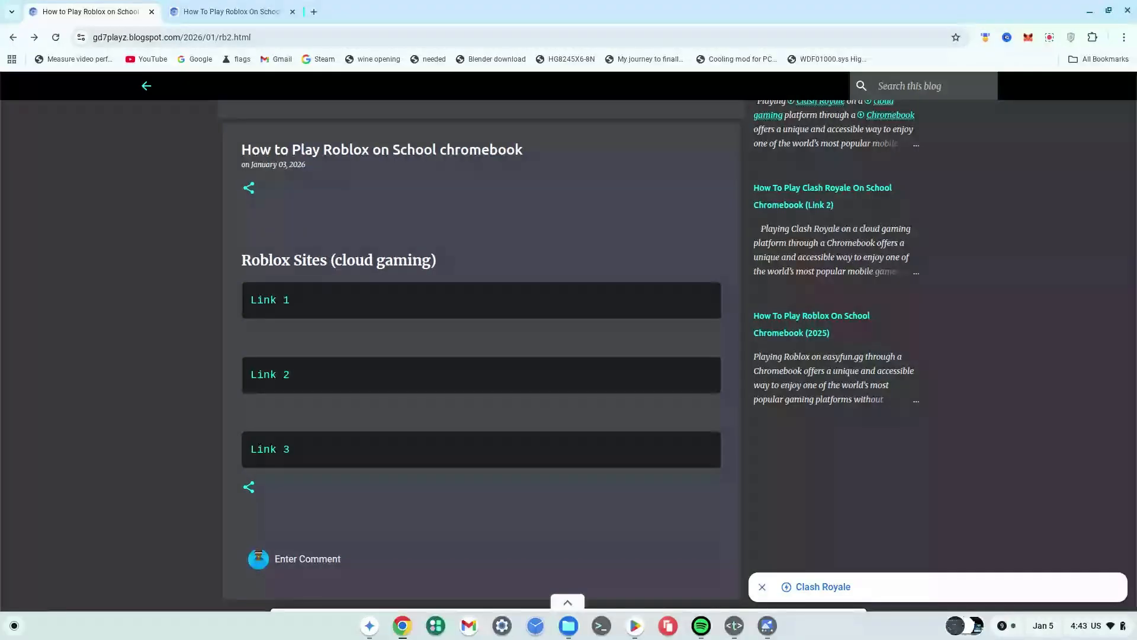
left_click(229, 12)
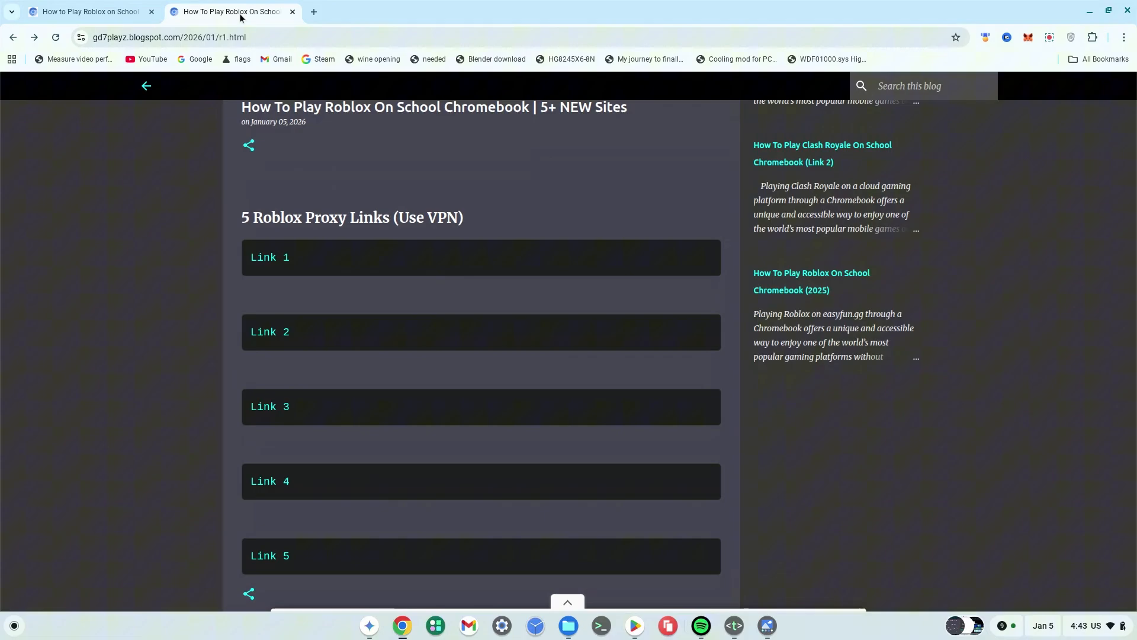
mouse_move(549, 362)
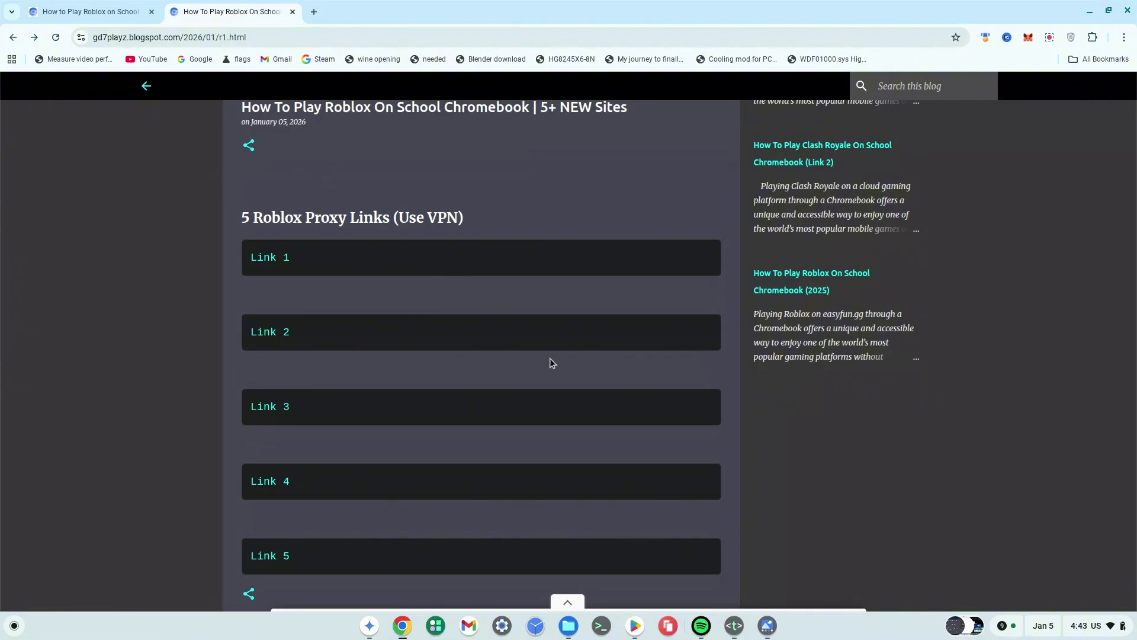
mouse_move(303, 606)
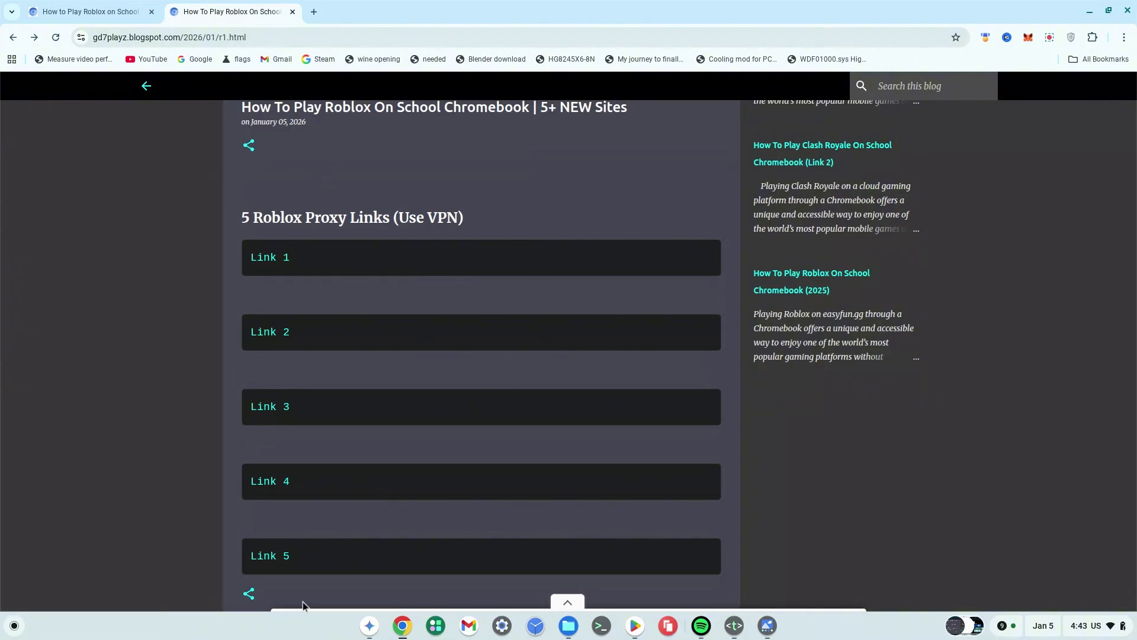
mouse_move(294, 584)
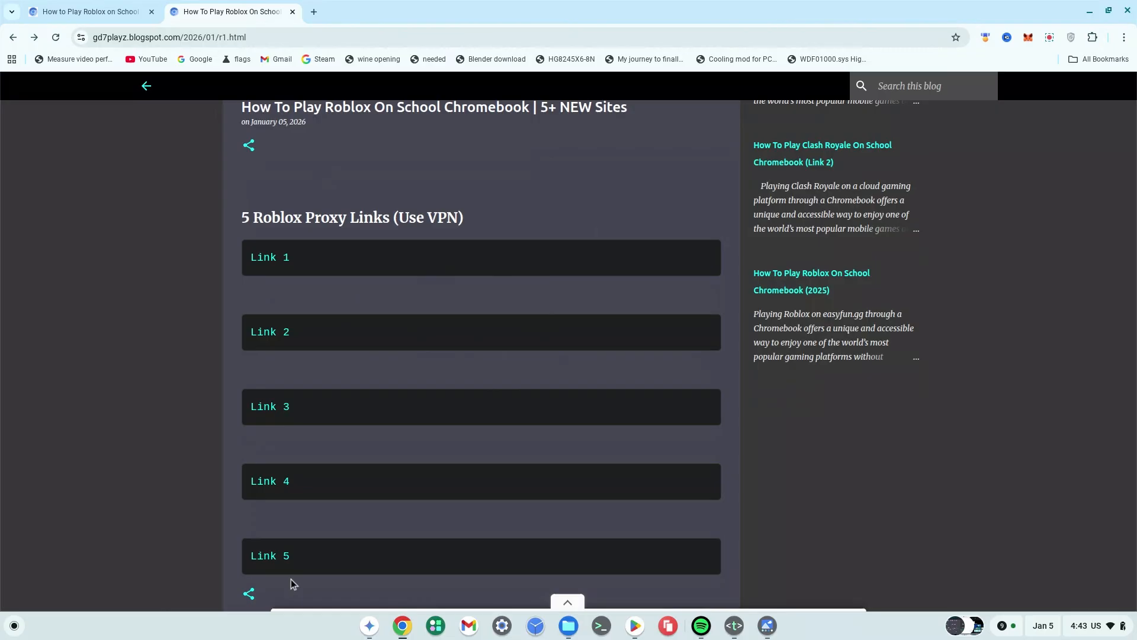
left_click(270, 257)
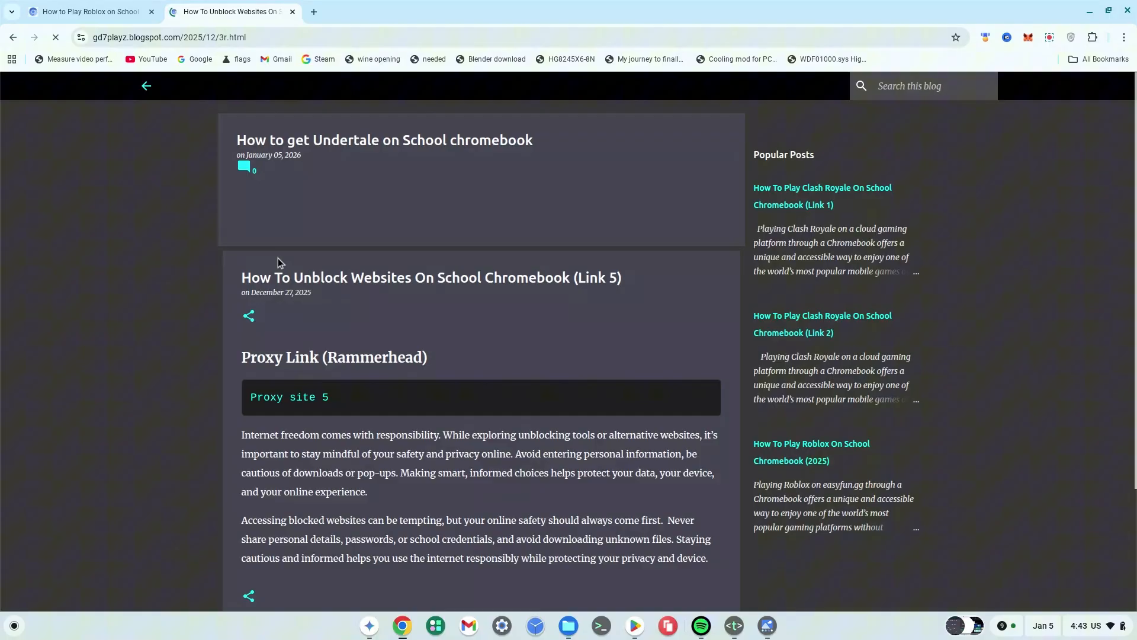
scroll("down", 3)
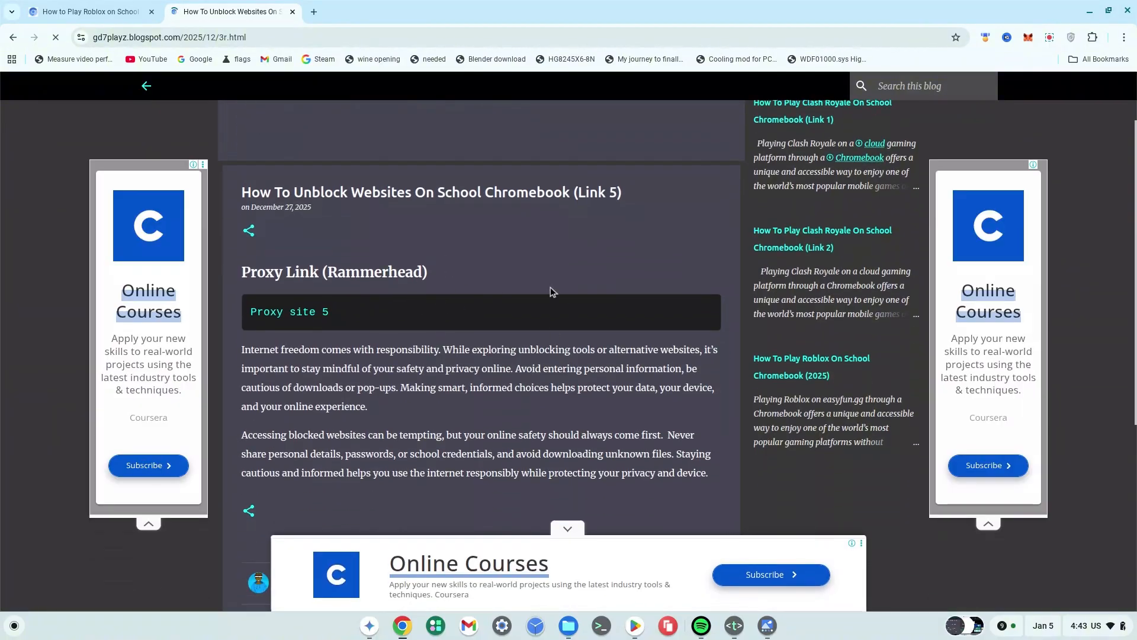
mouse_move(308, 318)
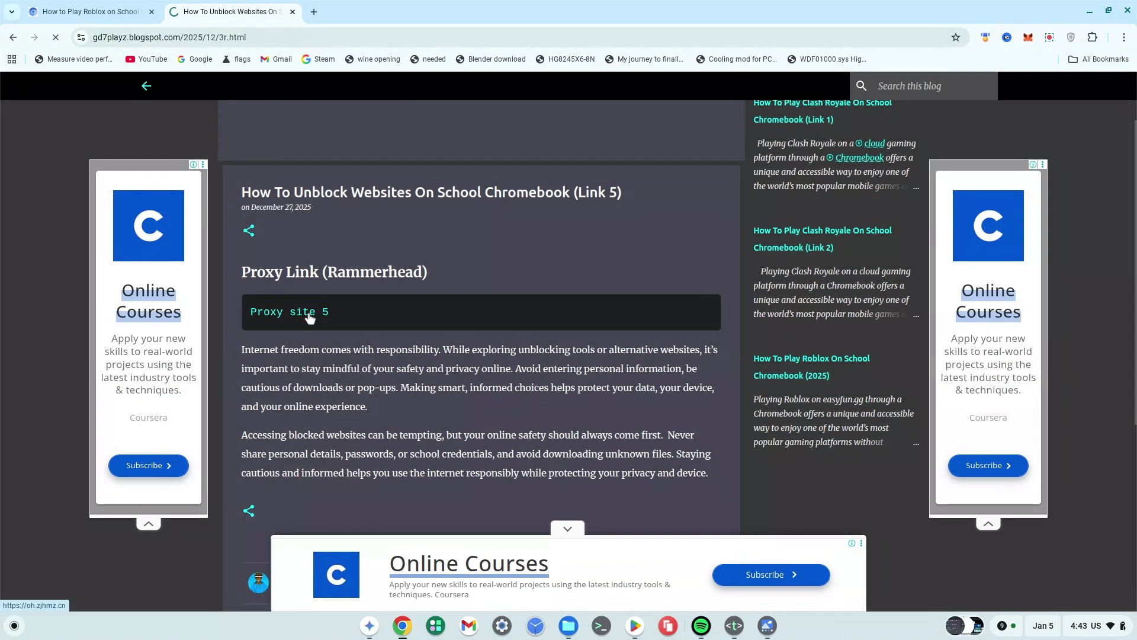
left_click(289, 312)
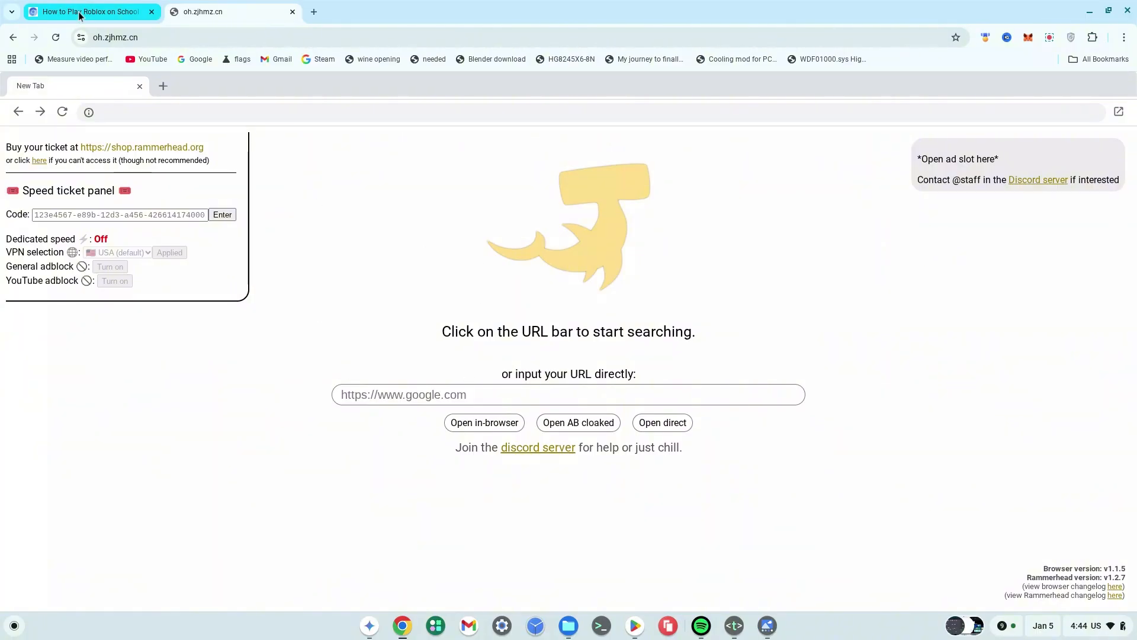
Copy the Link 5 address (selfstudybrain.com) from the blog and return to the Rammerhead tab.
left_click(86, 12)
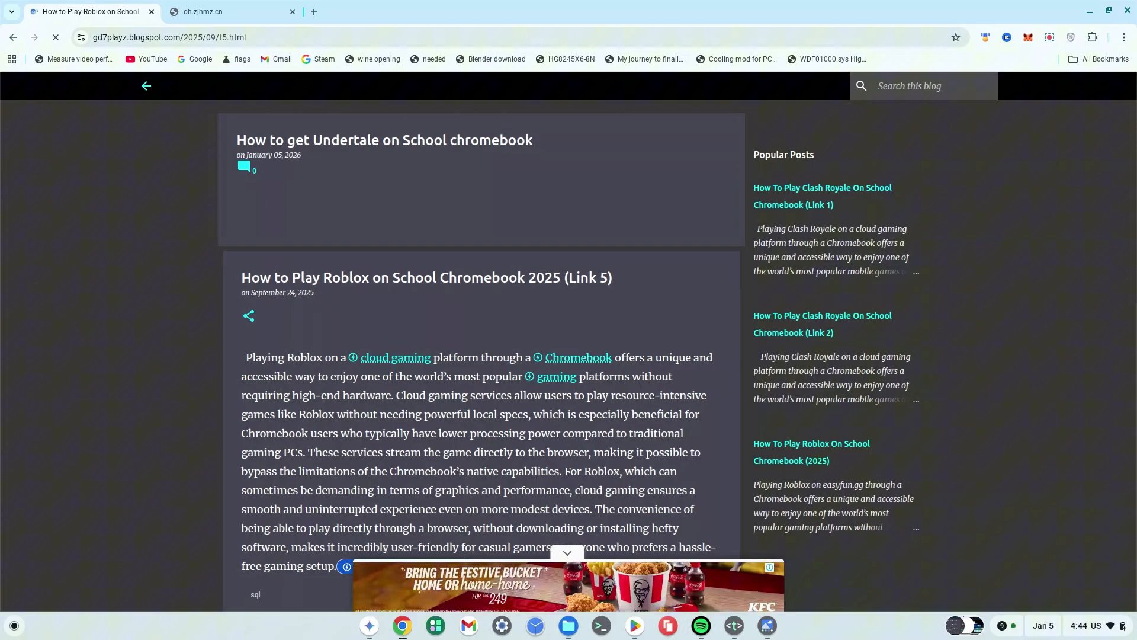
scroll("down", 3)
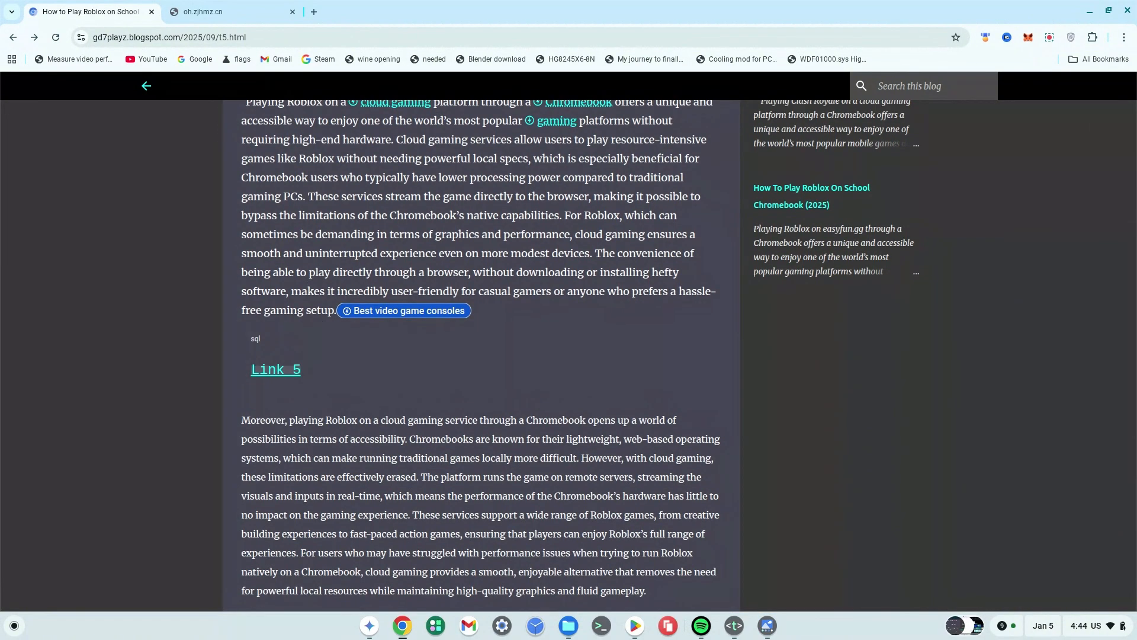
mouse_move(270, 377)
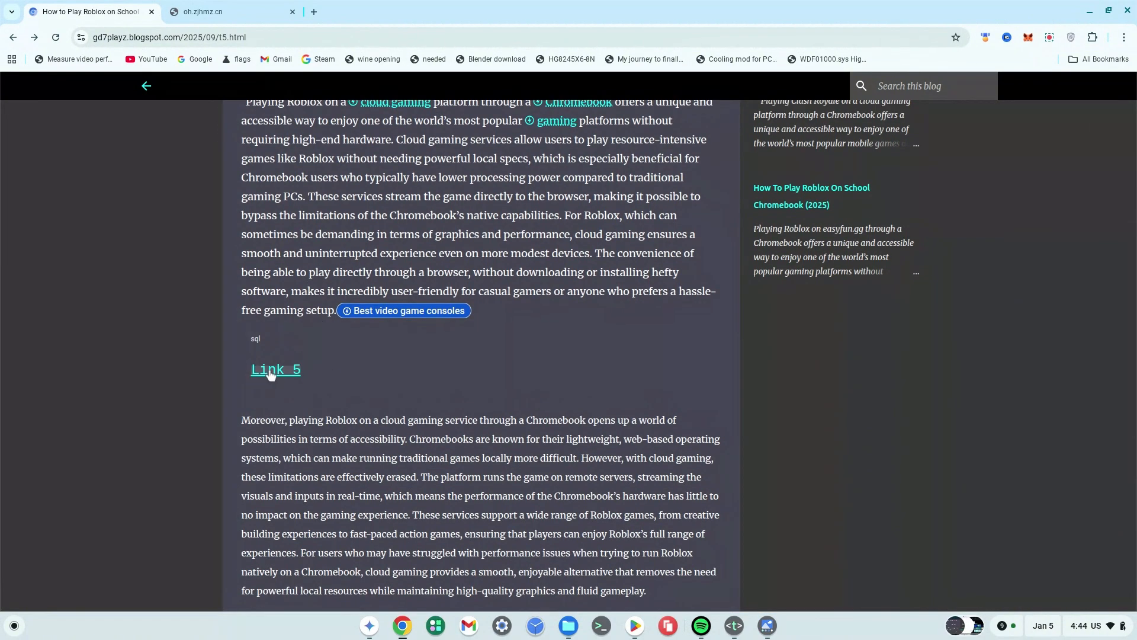
right_click(275, 369)
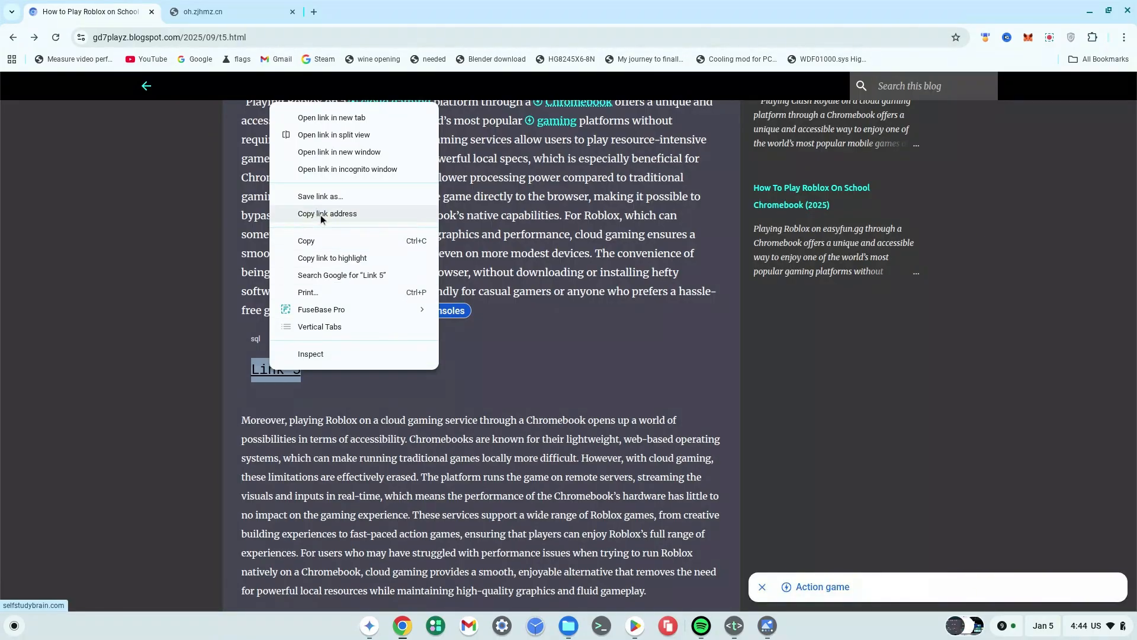
left_click(327, 214)
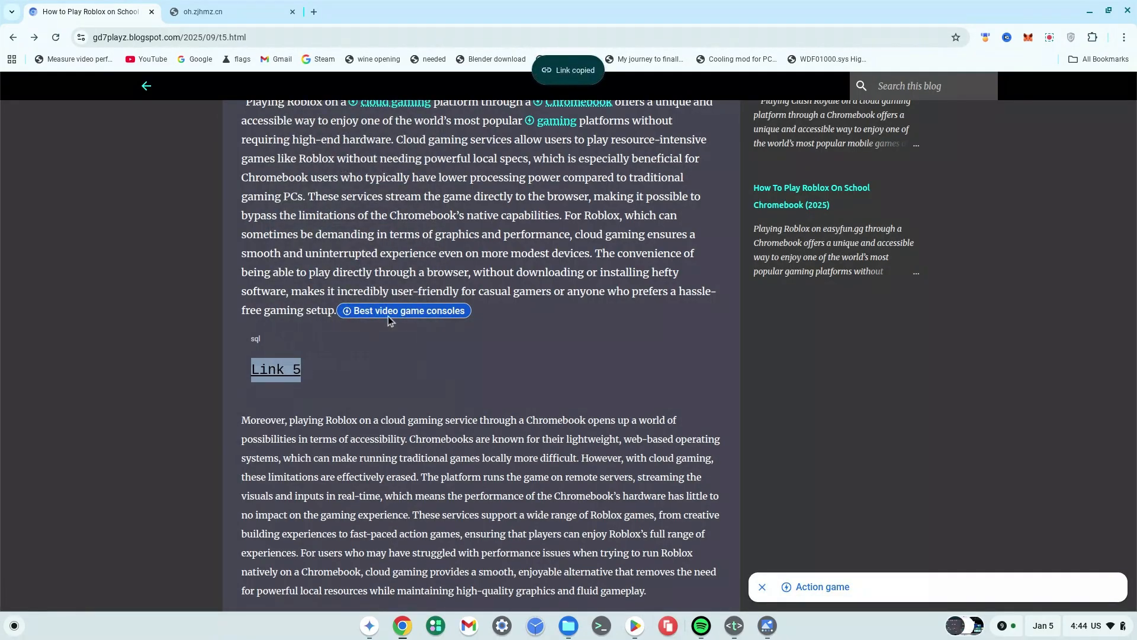
left_click(225, 12)
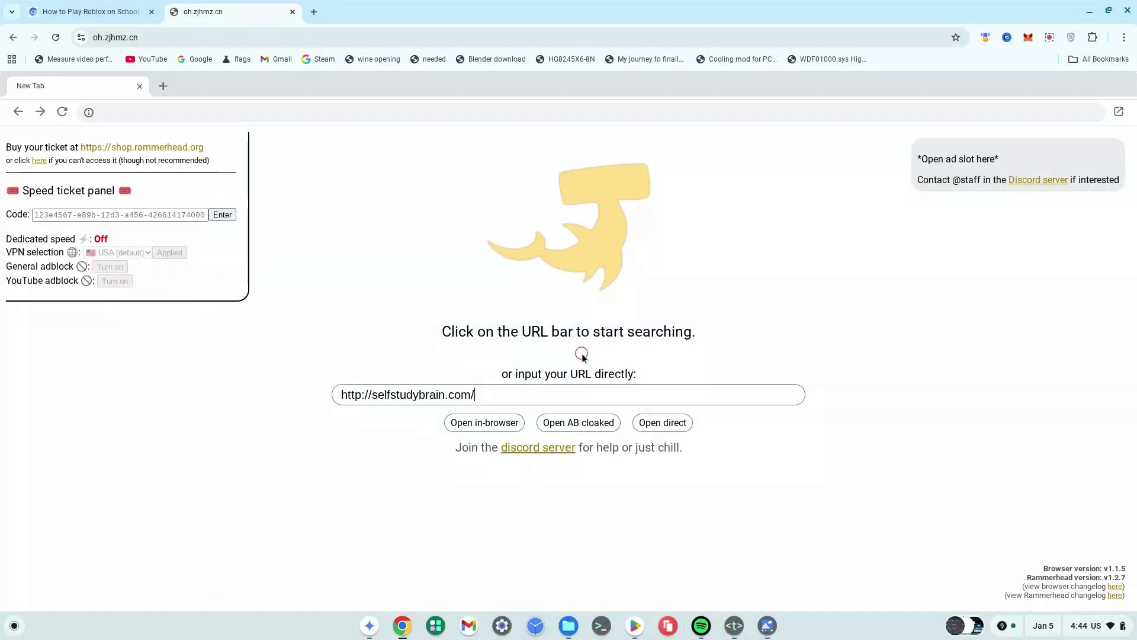
mouse_move(483, 421)
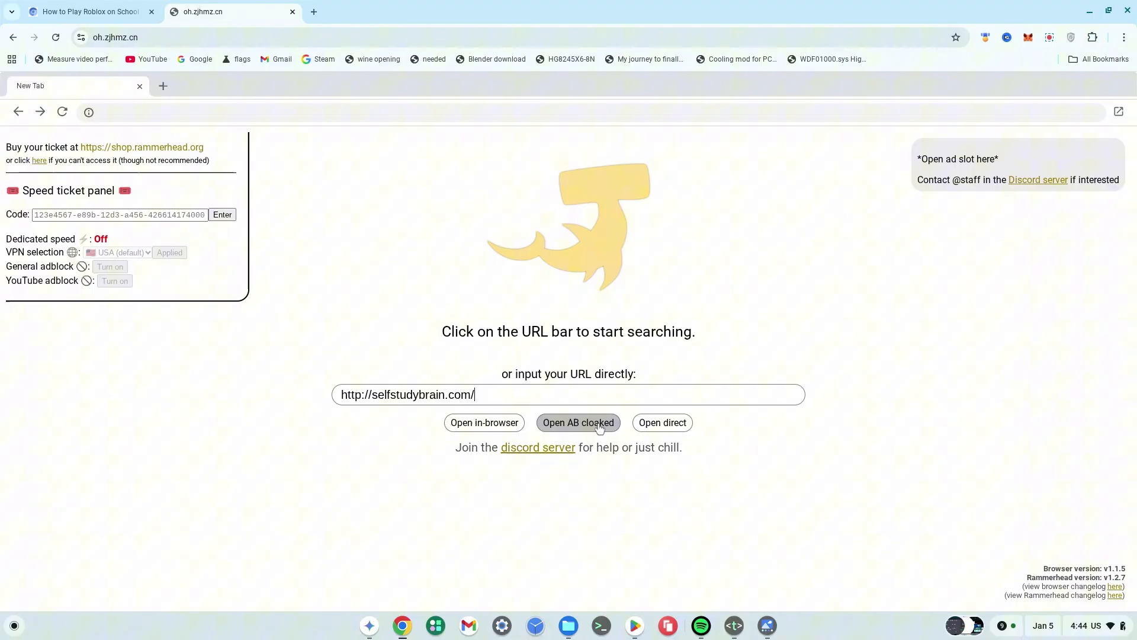
mouse_move(661, 422)
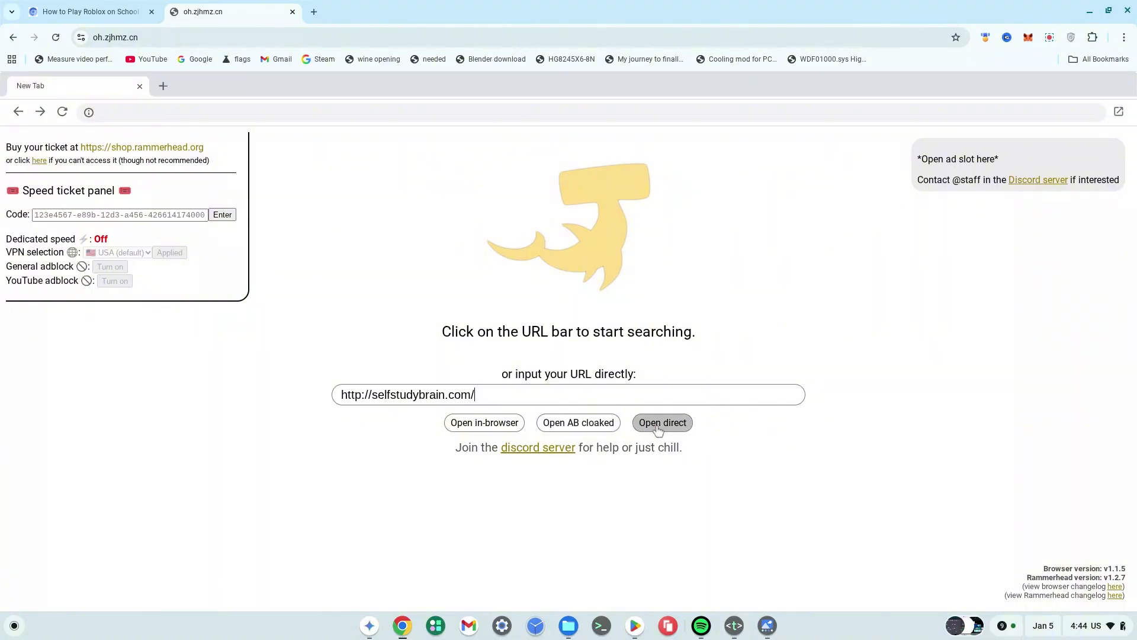
Launch the pasted selfstudybrain.com address via 'Open direct' in the proxy.
left_click(661, 422)
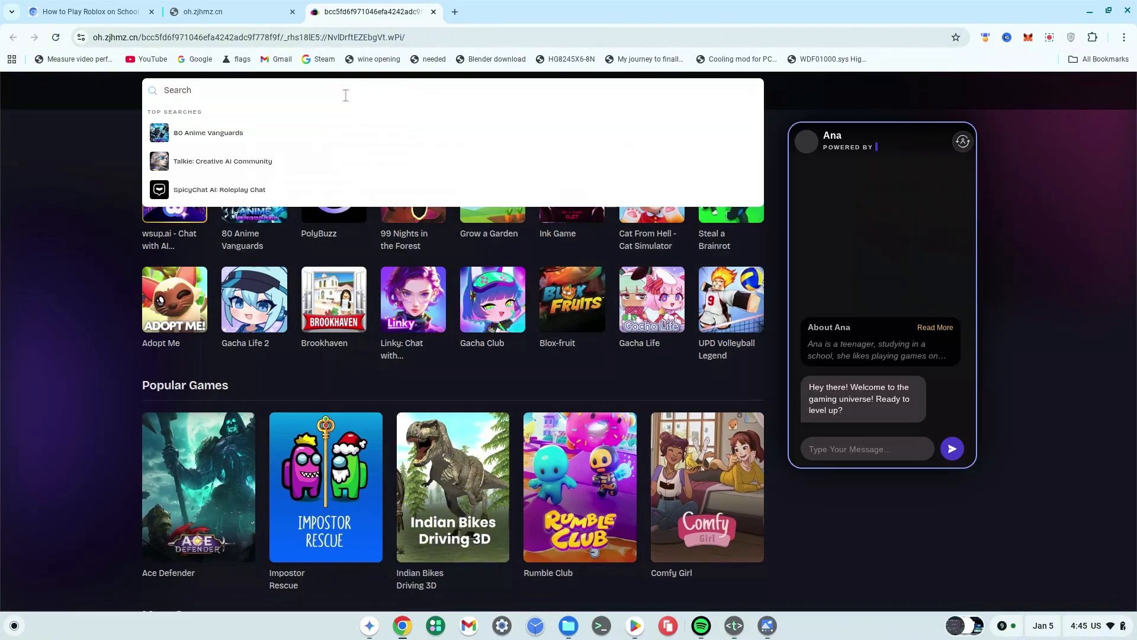
Search selfstudybrain for 'roblox' and launch Roblox on now.gg through the proxy.
type("roblox")
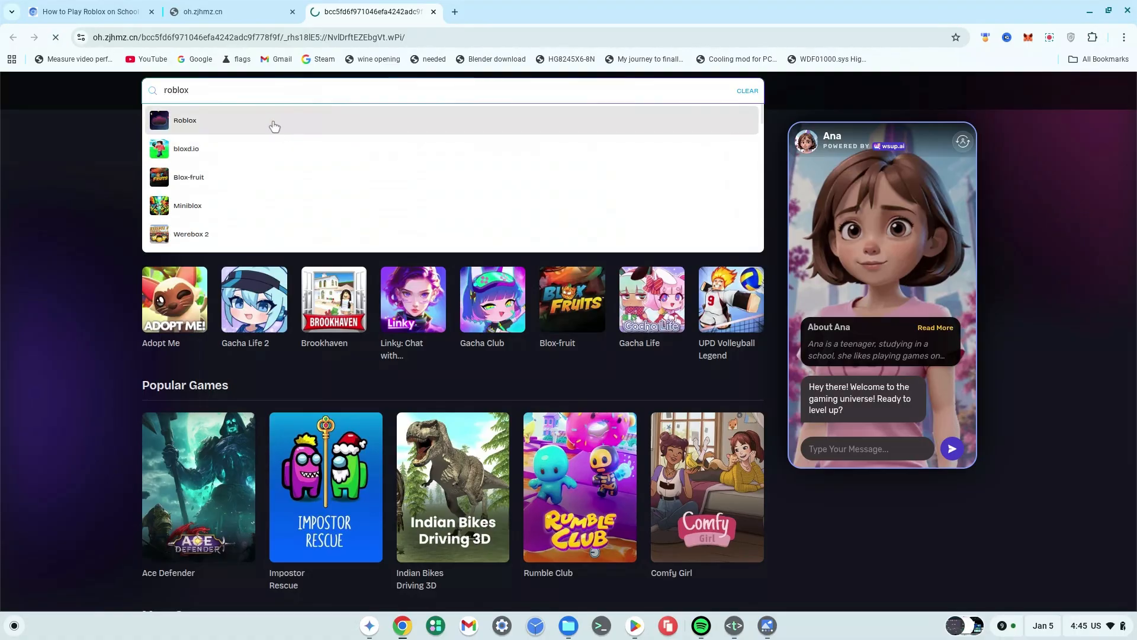
left_click(184, 121)
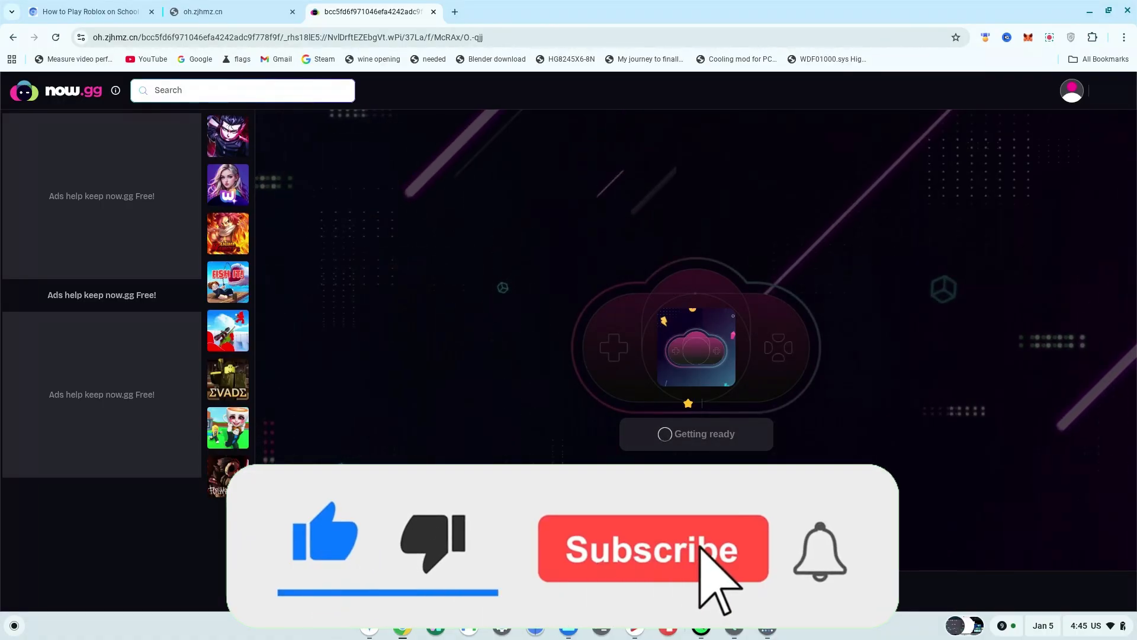
left_click(650, 549)
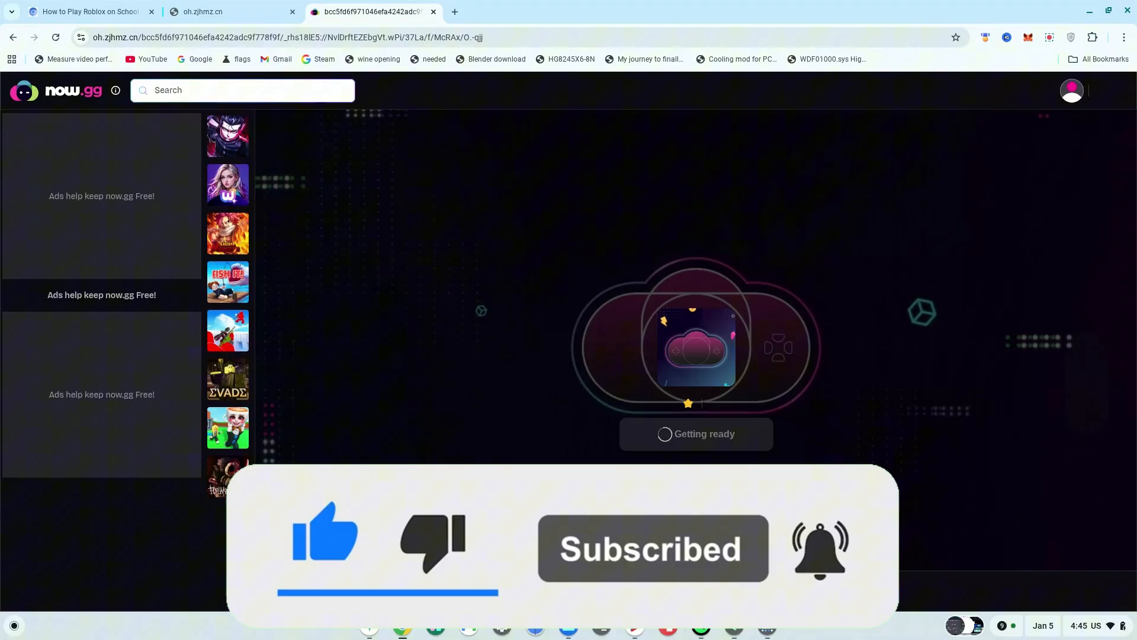